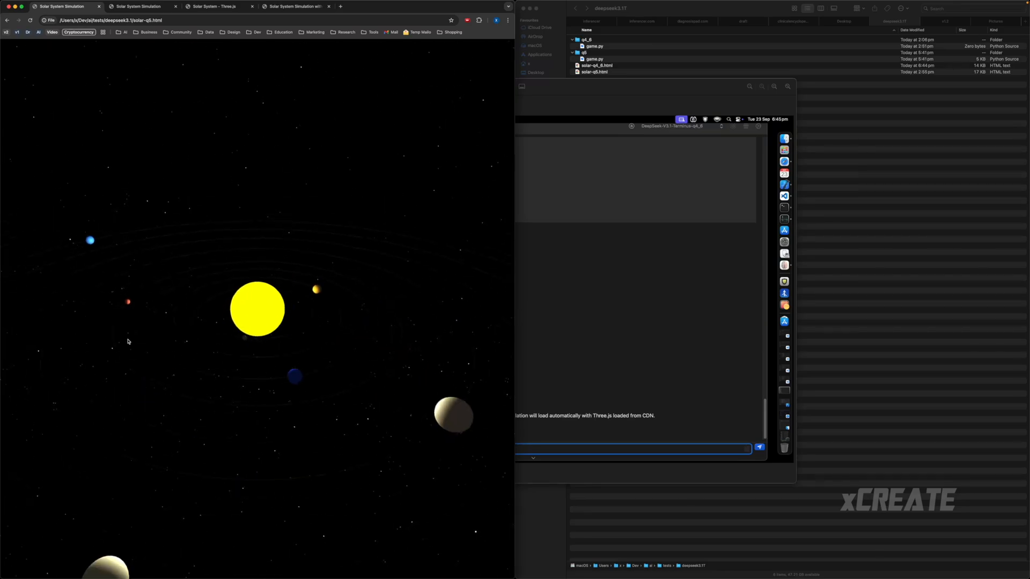
# Switch to the newer solar-q5.html simulation tab showing the sun, orbit rings and starfield without planets
pyautogui.click(143, 7)
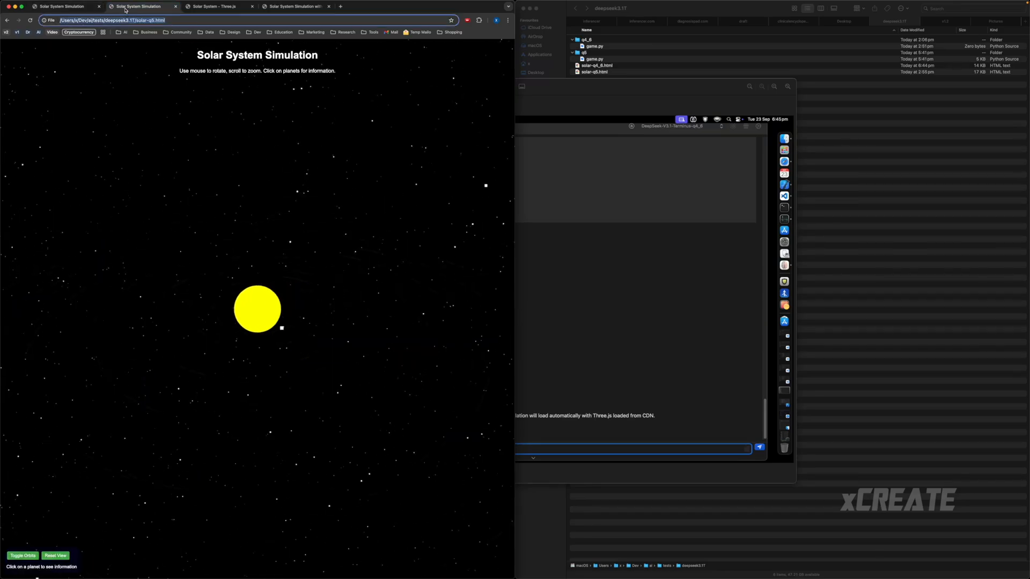
pyautogui.click(21, 556)
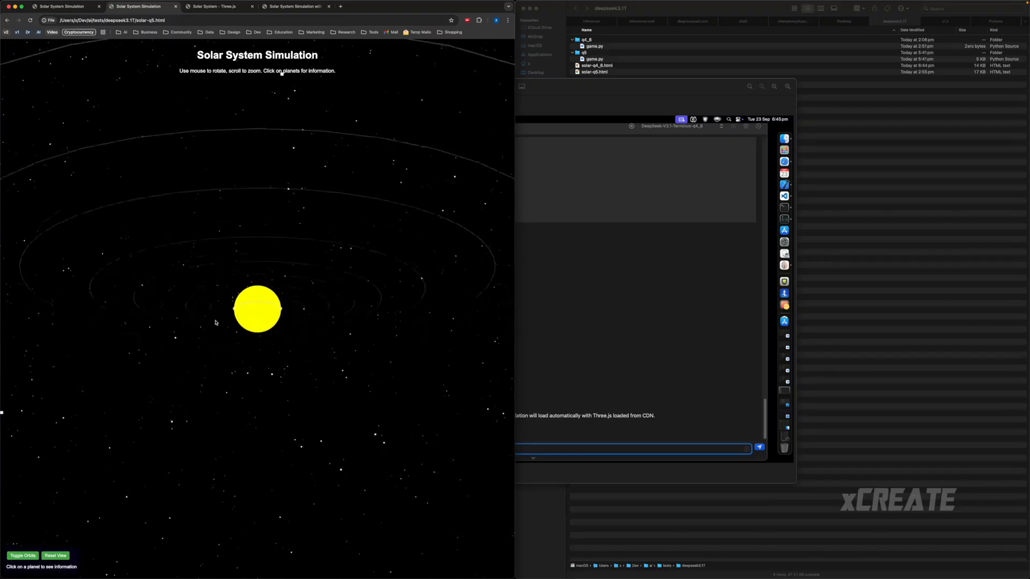